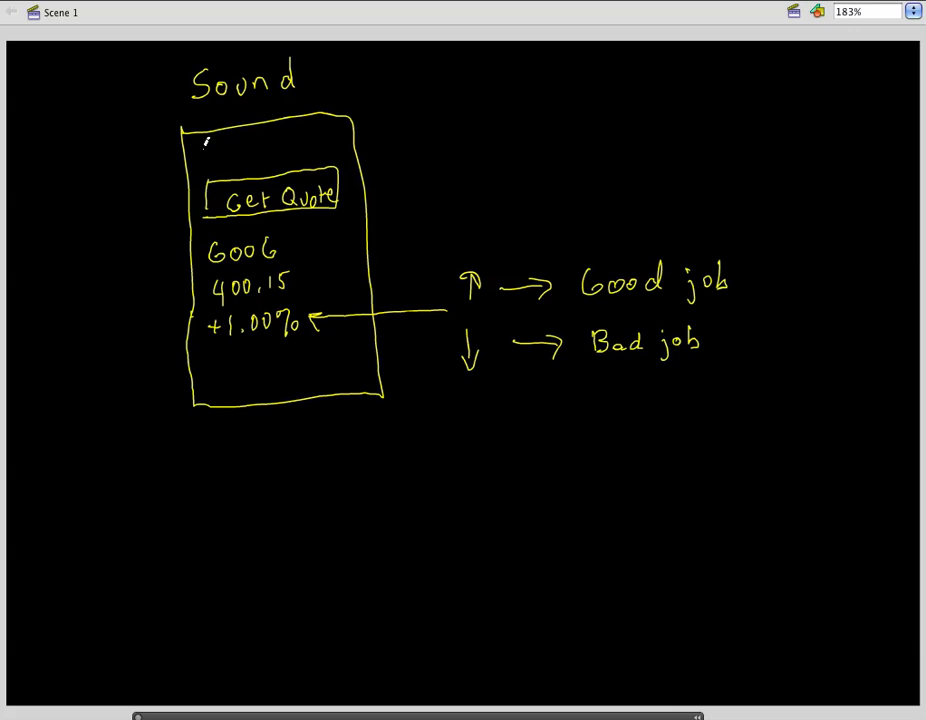
# Step: Outline an input box above Get Quote in the Flash mockup and write MSF inside
pyautogui.moveTo(205, 145); pyautogui.dragTo(218, 175)
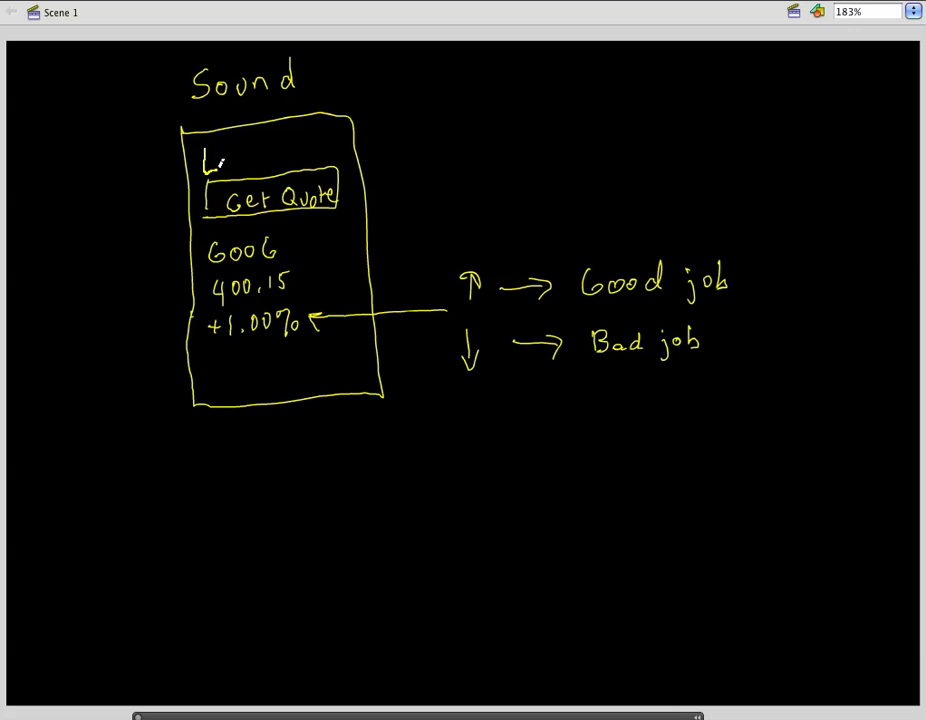
pyautogui.moveTo(205, 165); pyautogui.dragTo(335, 138)
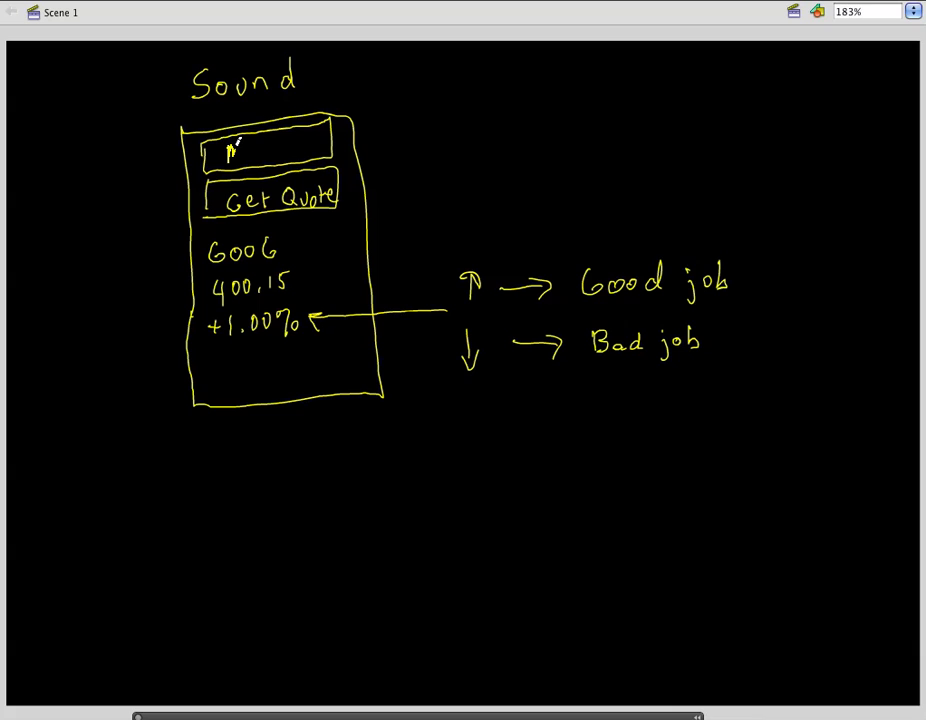
pyautogui.write('MS')
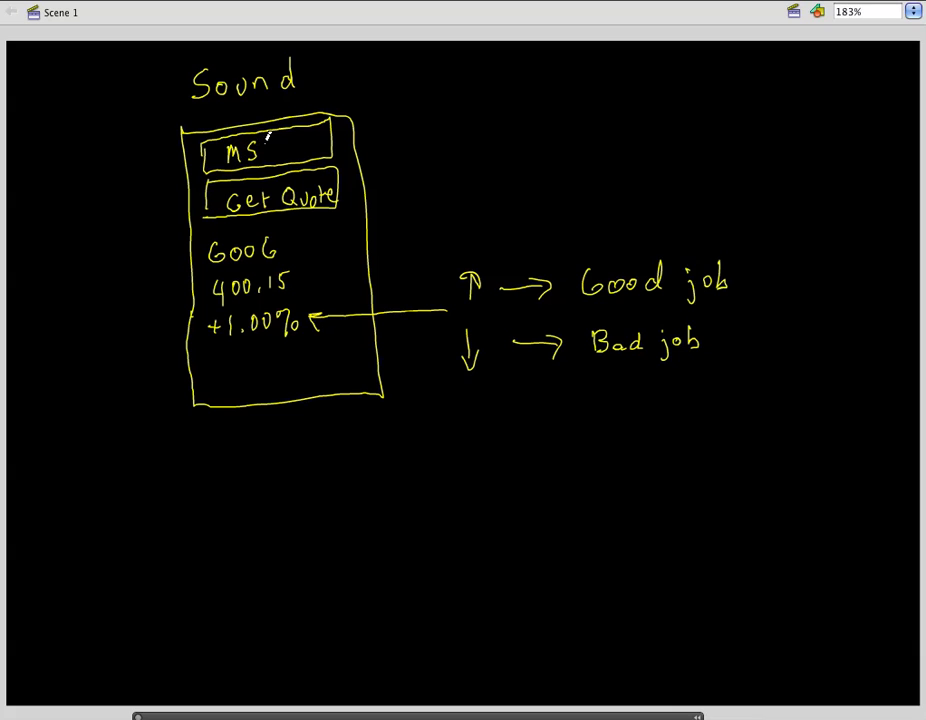
pyautogui.write('F')
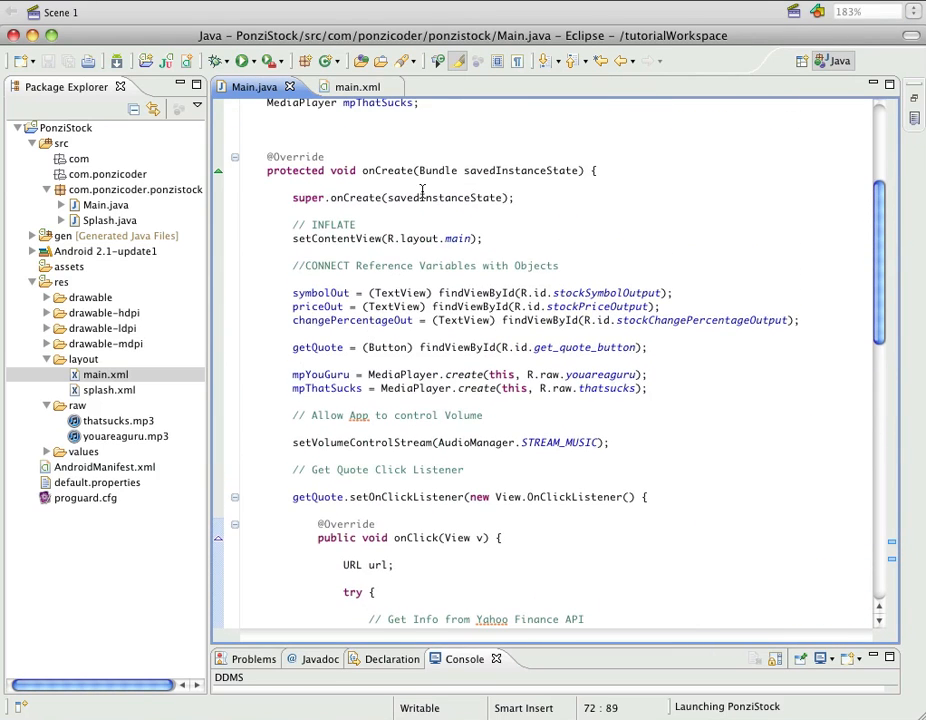
# Step: In main.xml, place an EditText from Form Widgets above the Get Quote button
pyautogui.click(345, 86)
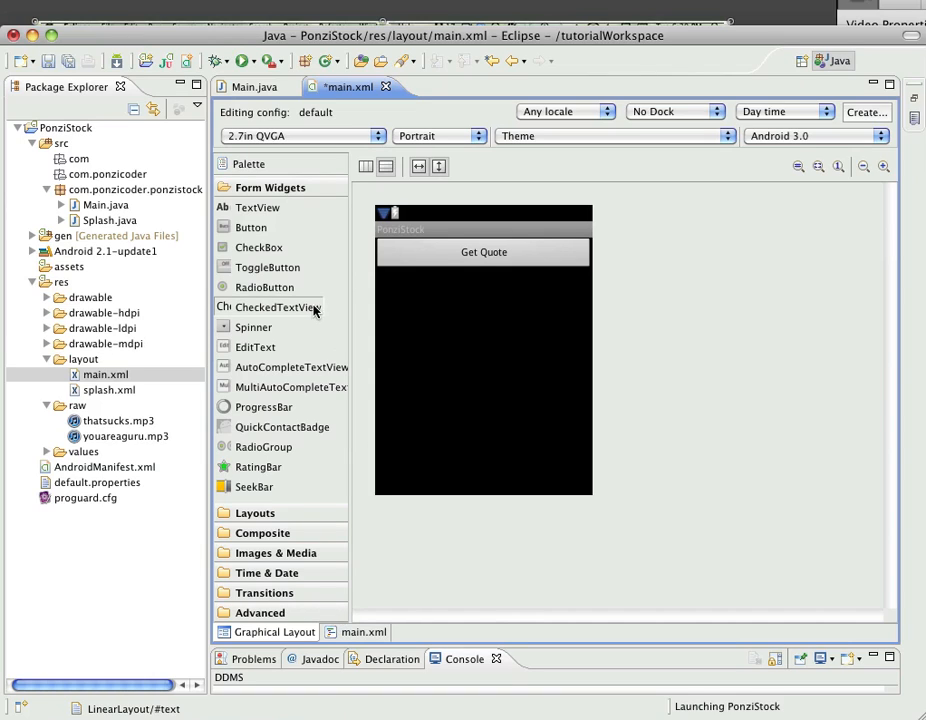
pyautogui.moveTo(262, 352)
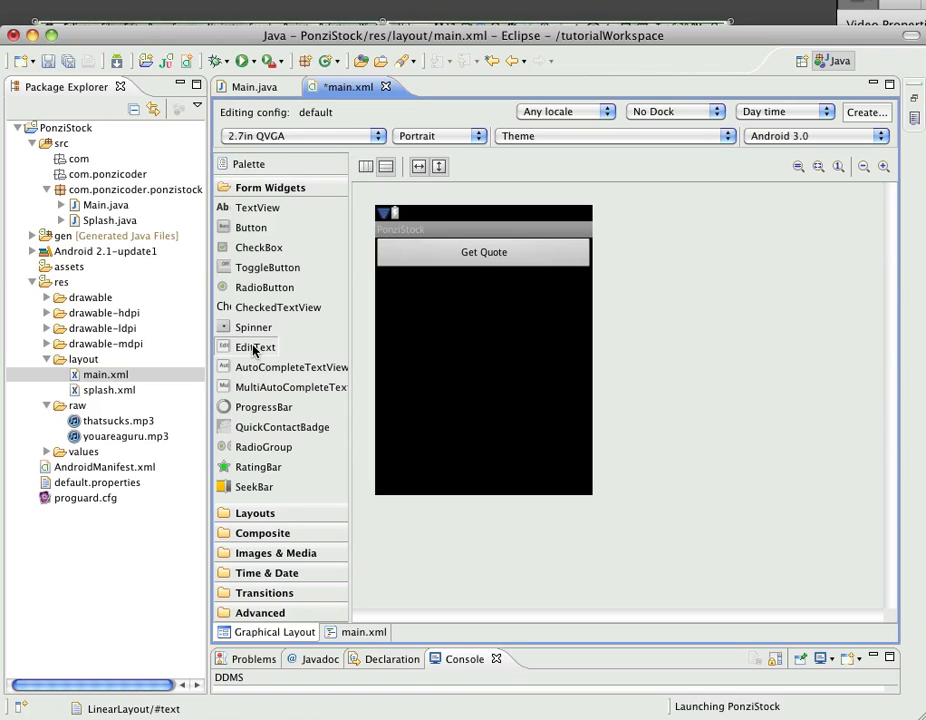
pyautogui.moveTo(255, 347); pyautogui.dragTo(410, 235)
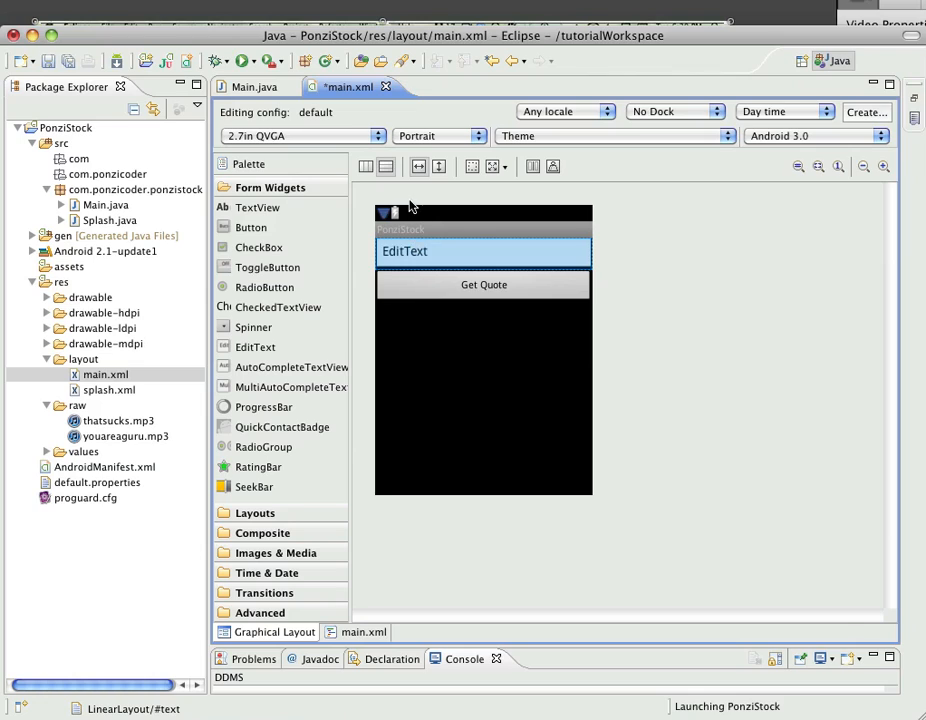
pyautogui.click(483, 251)
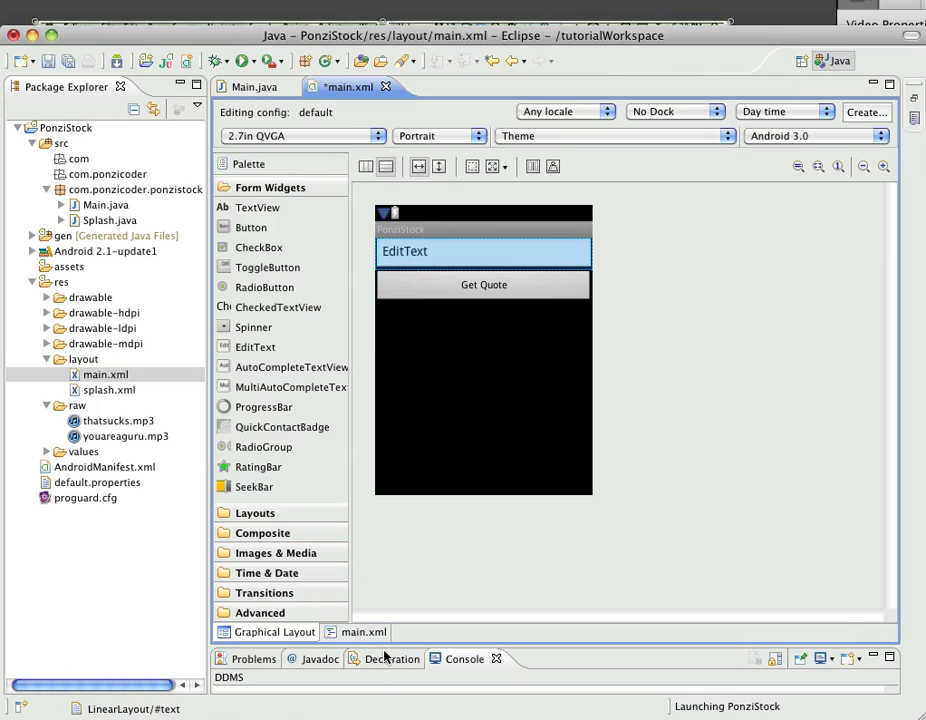
# Step: In main.xml source, change the EditText's android:id from editText1 to setSymbol
pyautogui.click(363, 631)
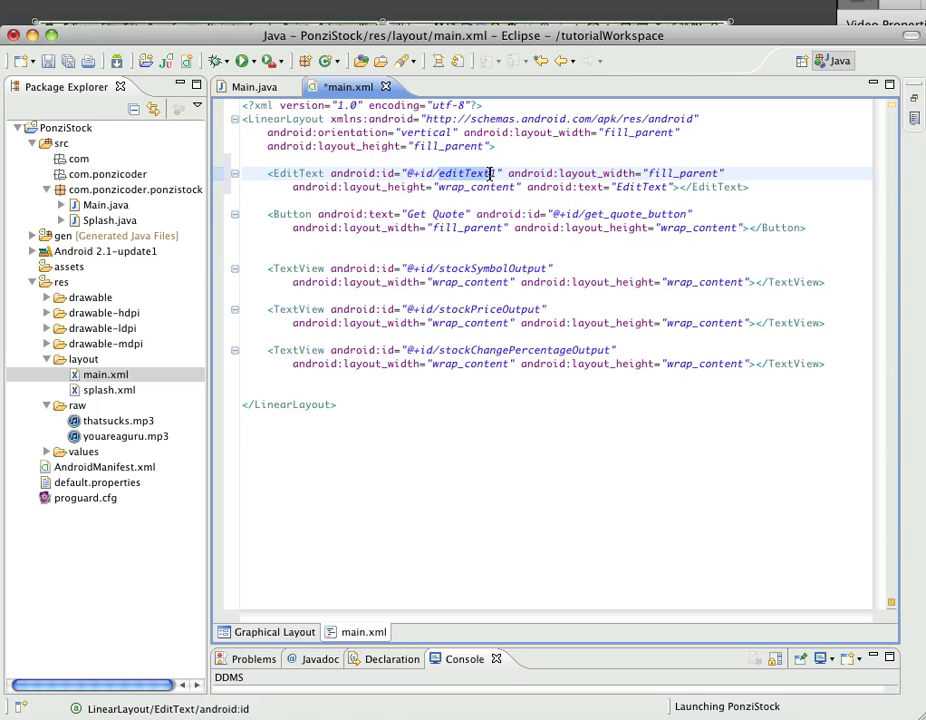
pyautogui.write('1')
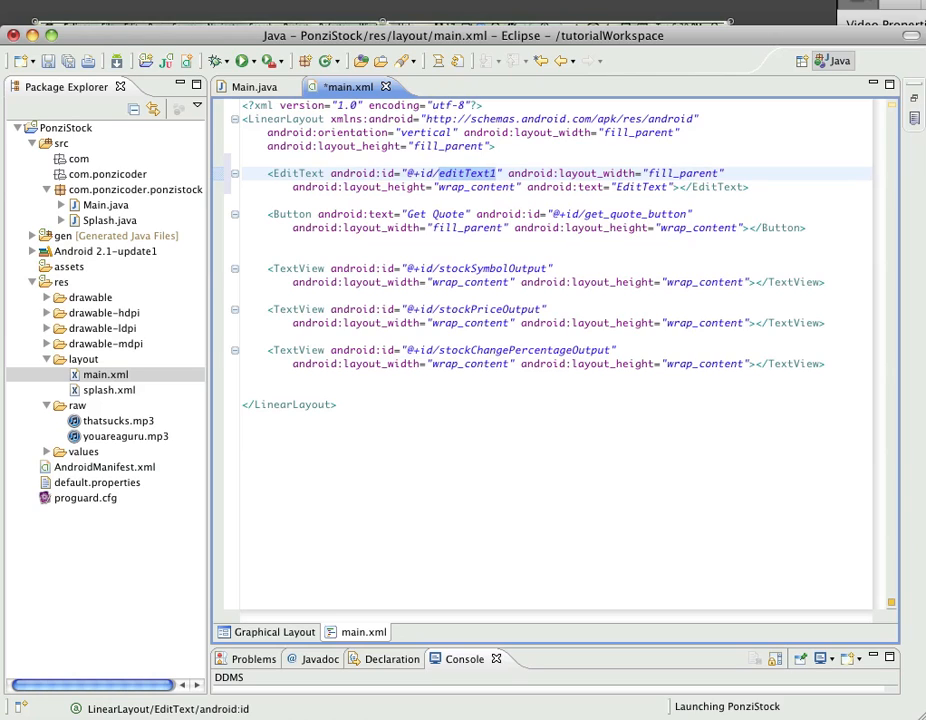
pyautogui.write('setSymbol')
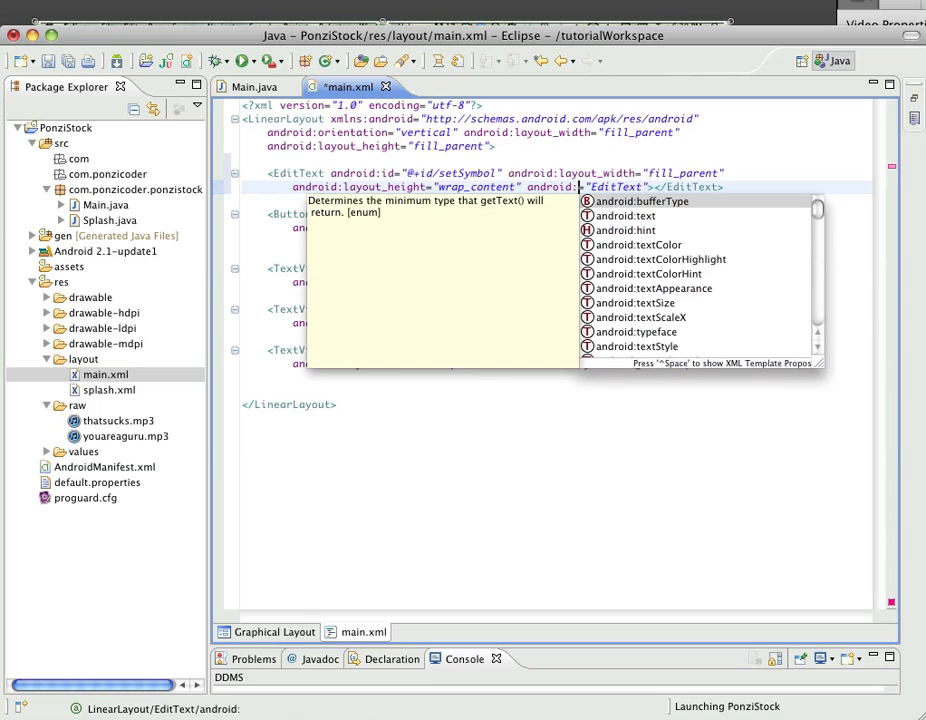
pyautogui.moveTo(662, 290)
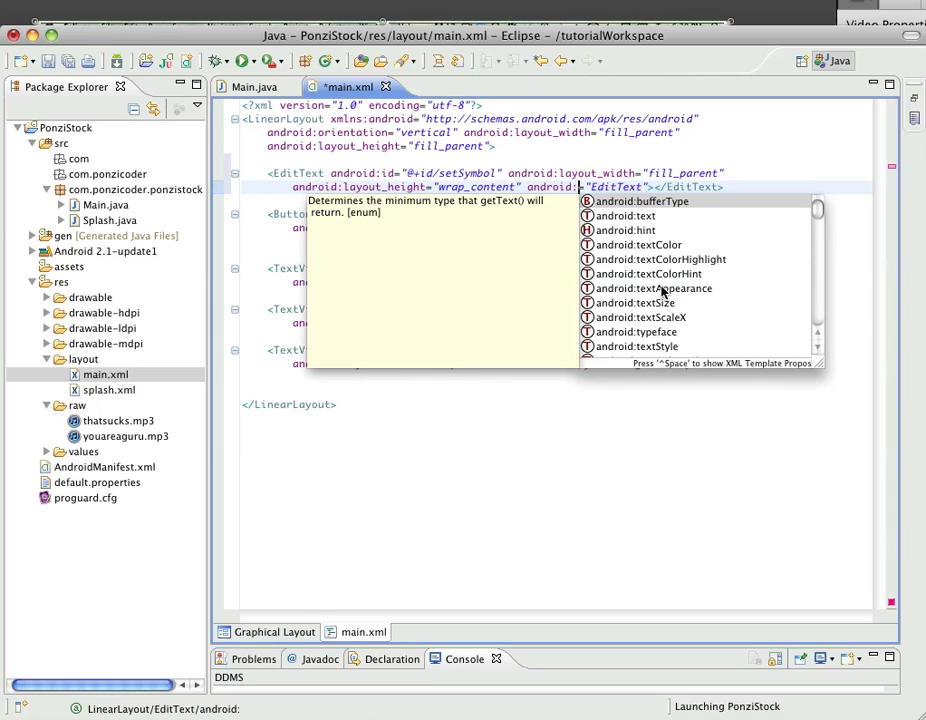
# Step: Replace the field's android:text with android:hint set to "Type In Symbol"
pyautogui.click(625, 230)
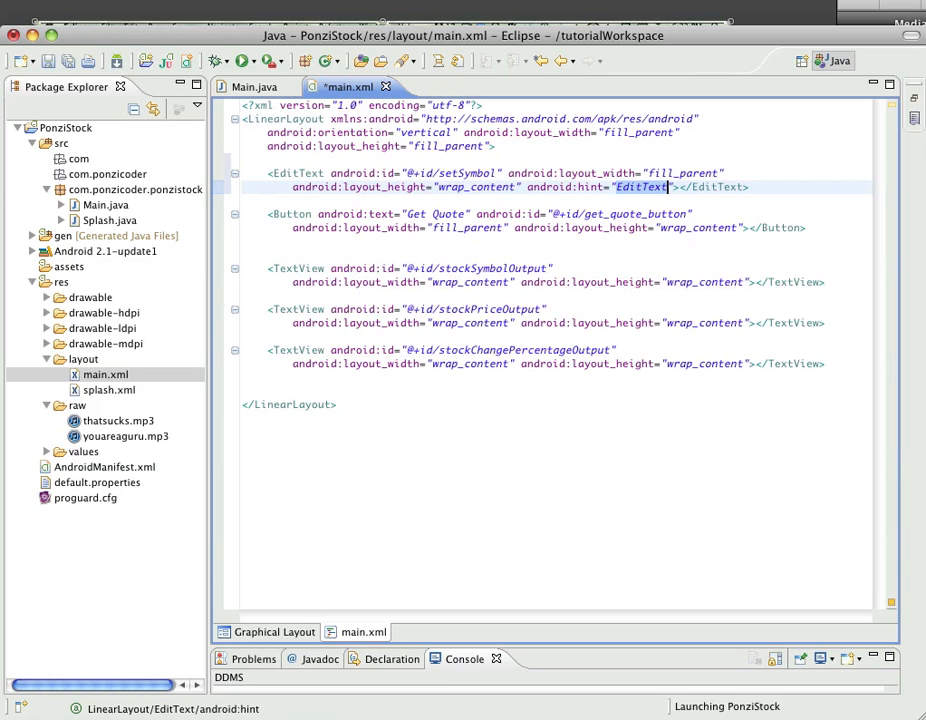
pyautogui.write('Type In Sym')
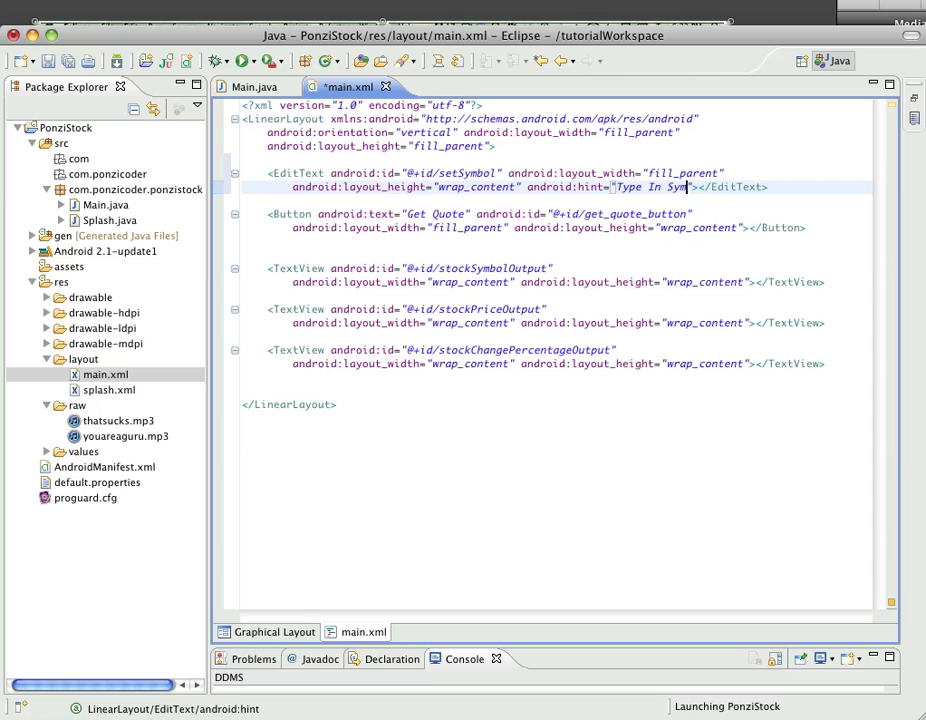
pyautogui.write('bol')
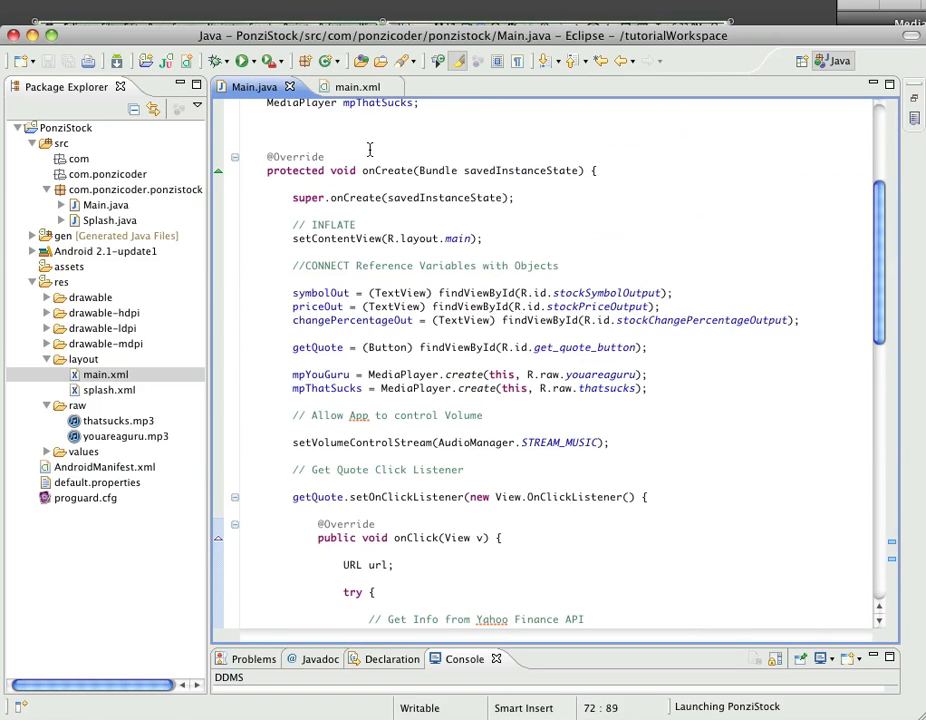
# Step: Add an // INPUT comment and the declaration EditText setSymbol; in Main.java
pyautogui.scroll(-3)
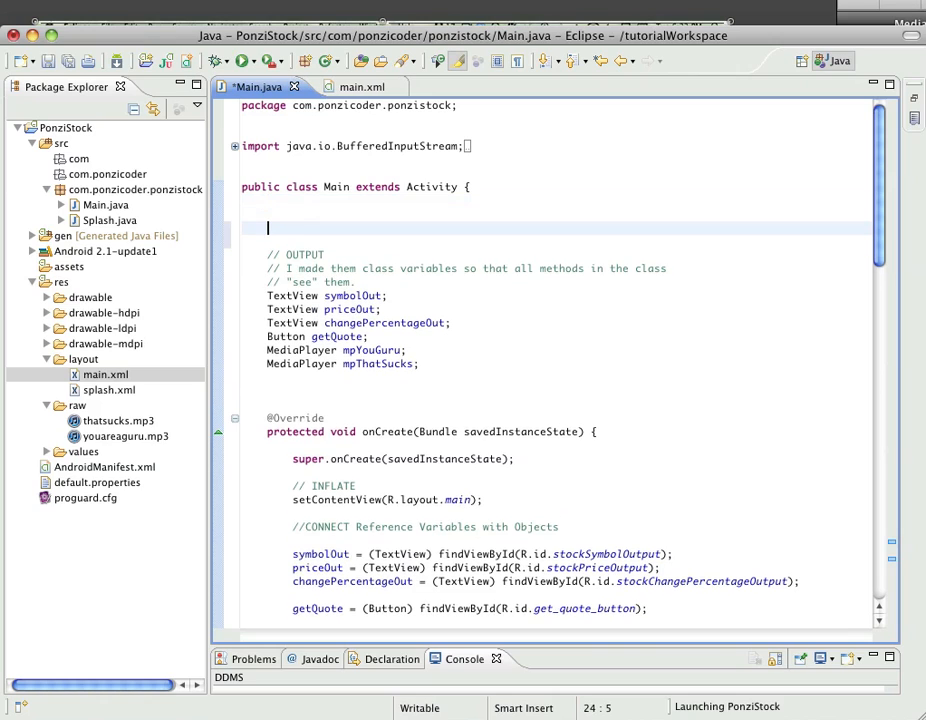
pyautogui.write('// IN')
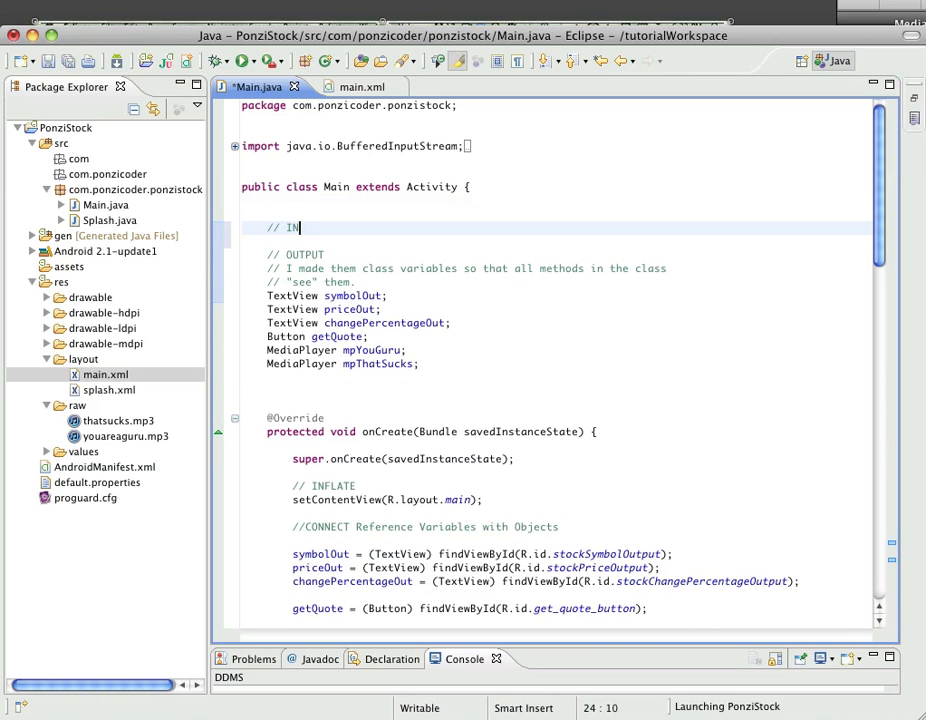
pyautogui.write('PUT')
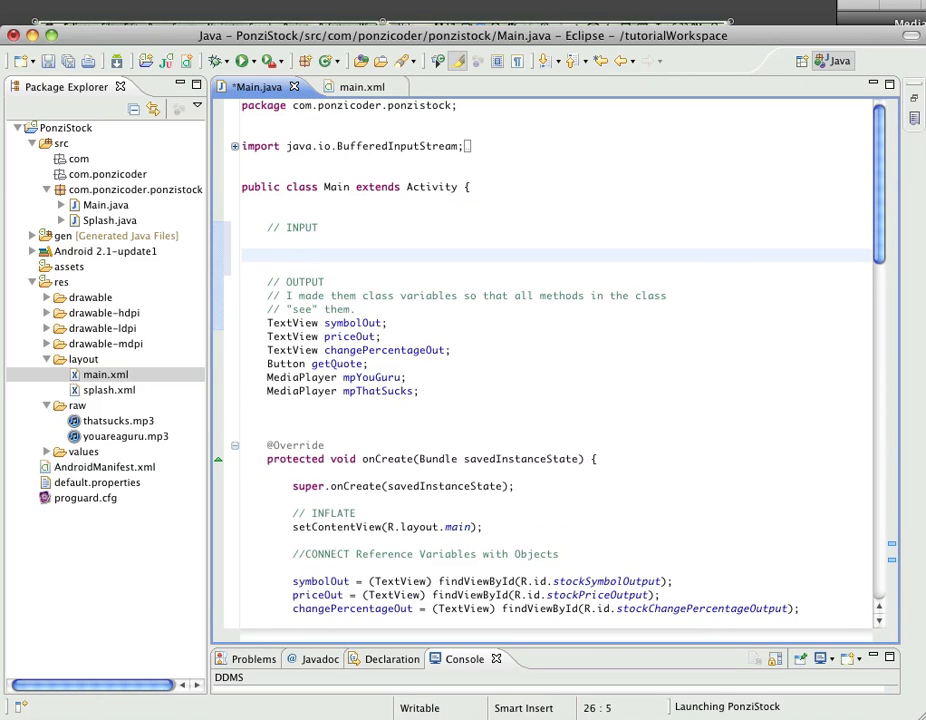
pyautogui.write('Edit')
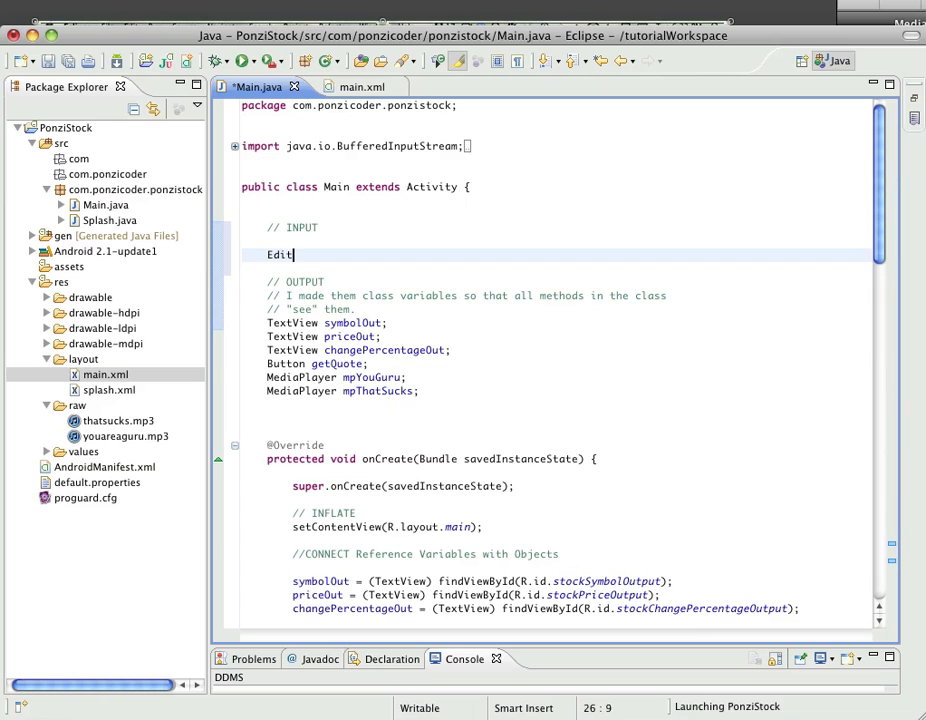
pyautogui.write('Text')
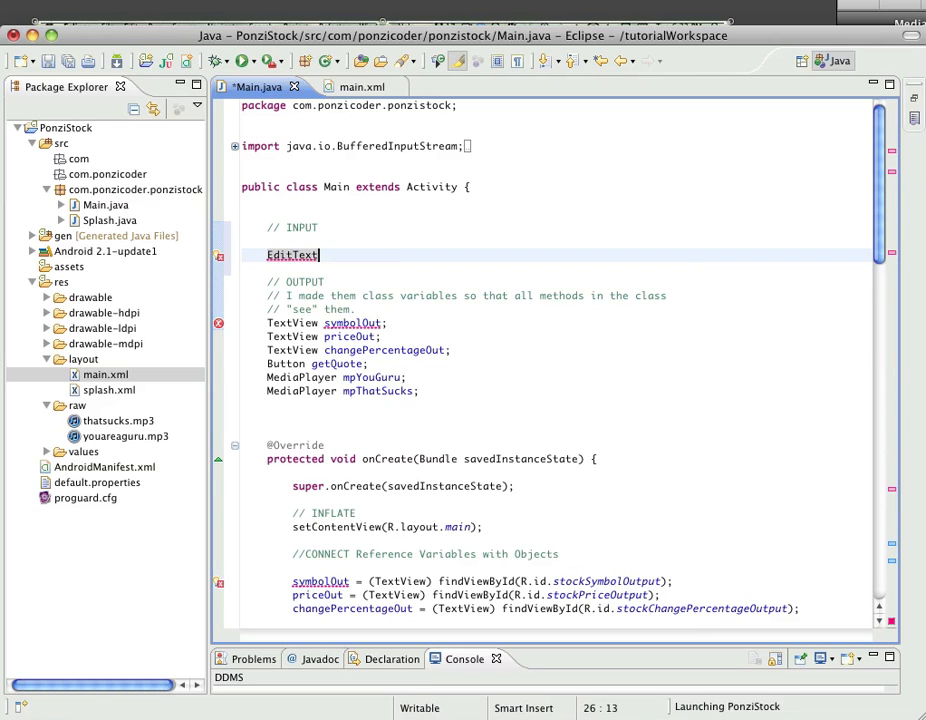
pyautogui.write('s')
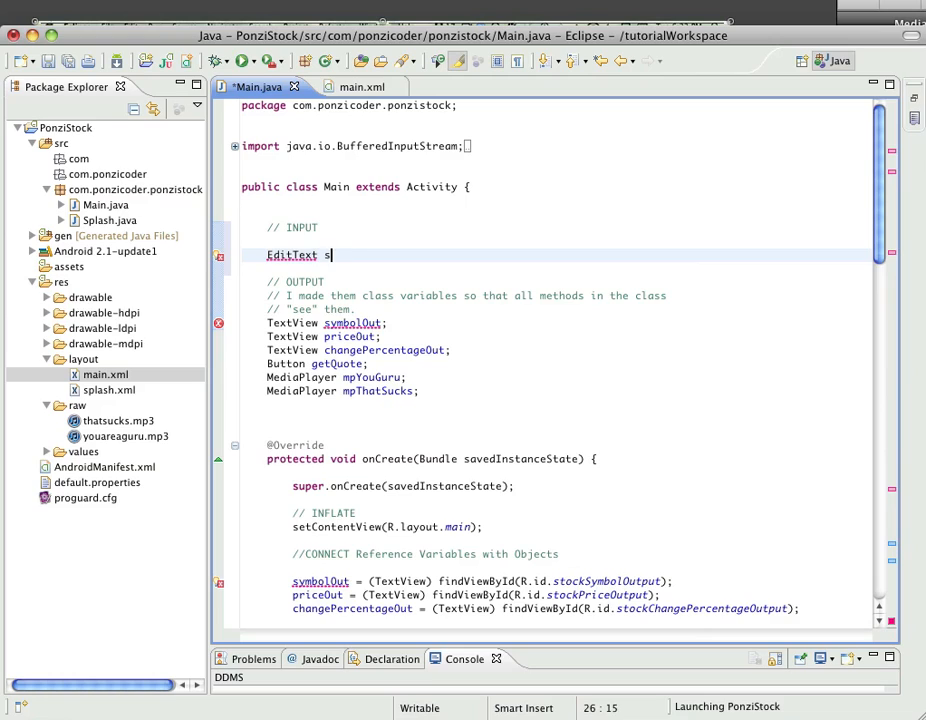
pyautogui.write('etSymbol;')
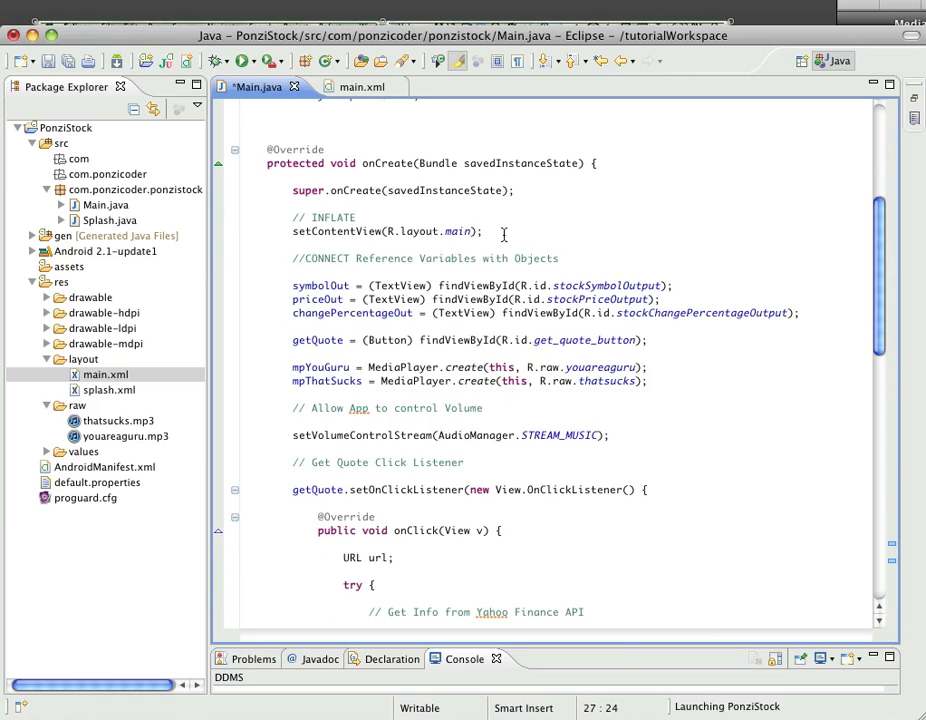
pyautogui.moveTo(570, 257)
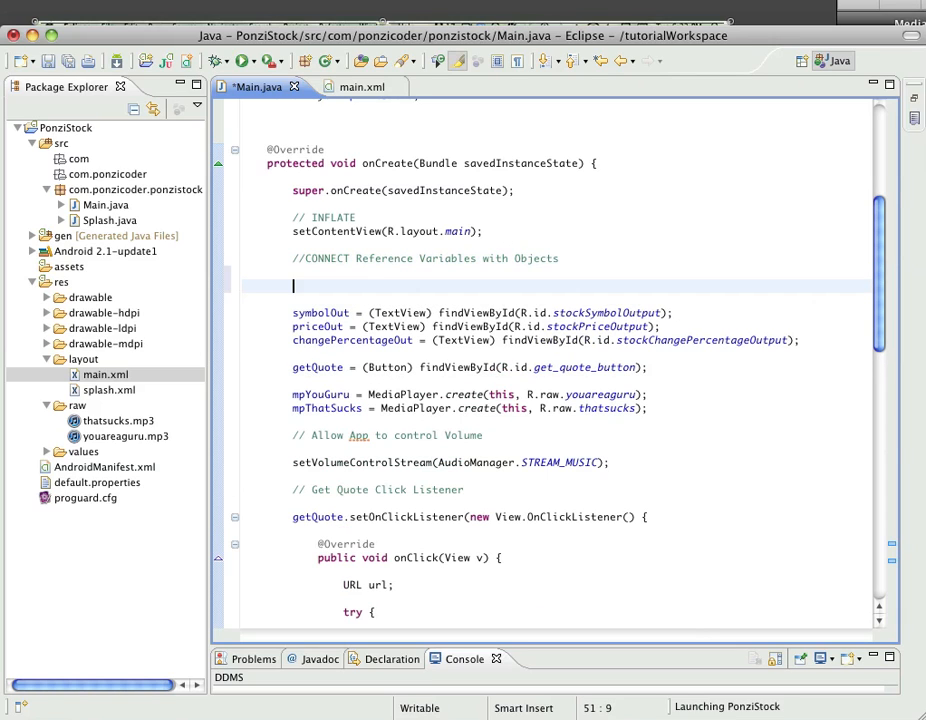
# Step: Under CONNECT, add setSymbol = (EditText) findViewById(R.id.setSymbol);
pyautogui.write('setS')
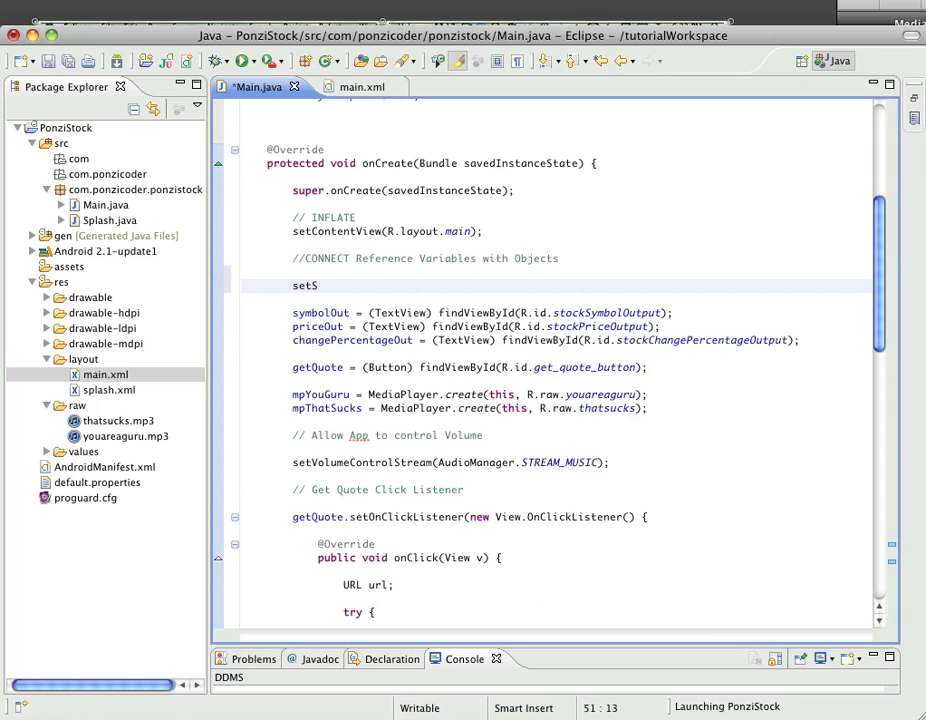
pyautogui.write('ymbol =')
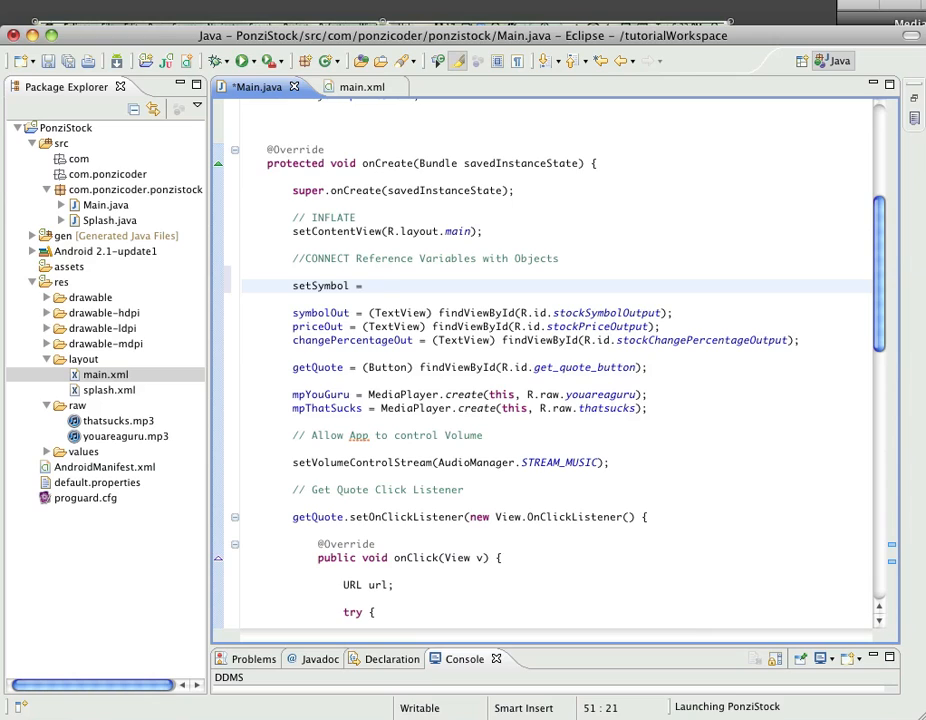
pyautogui.write('()')
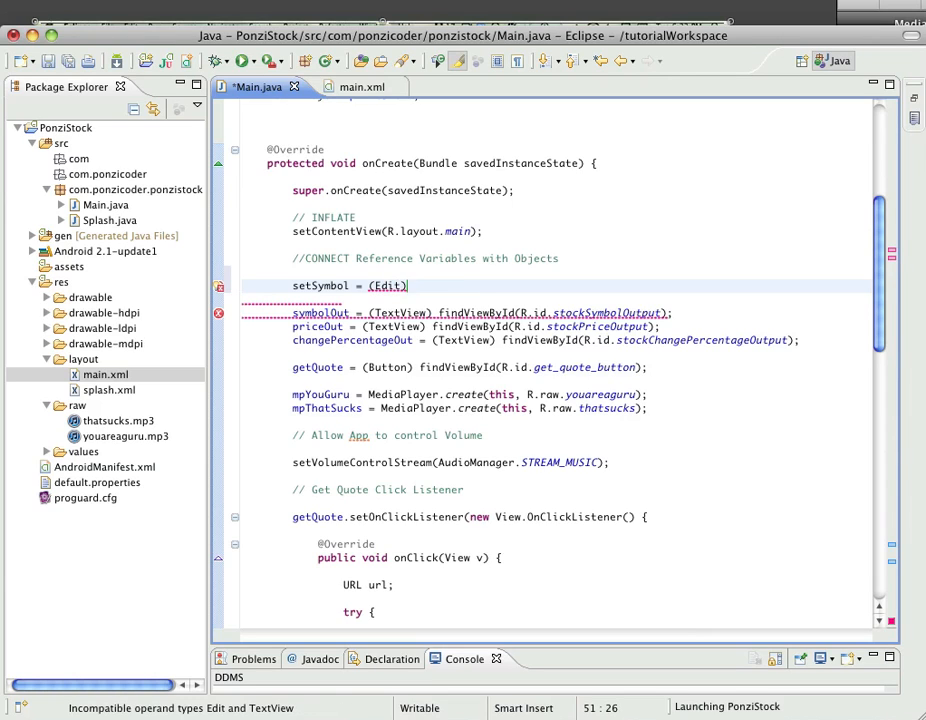
pyautogui.write('Text')
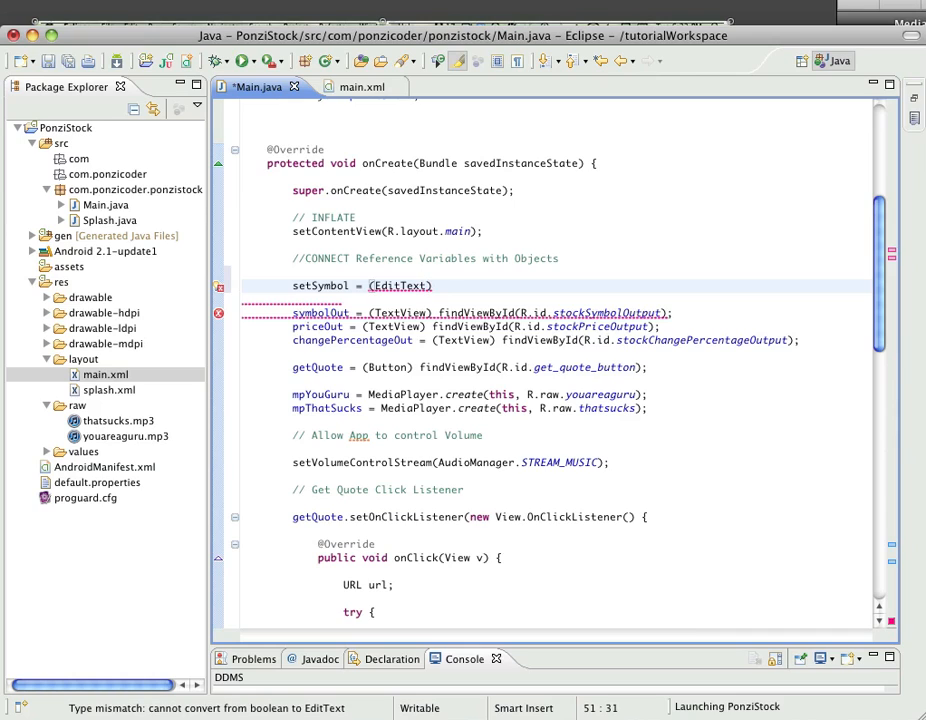
pyautogui.write('findViewById(R')
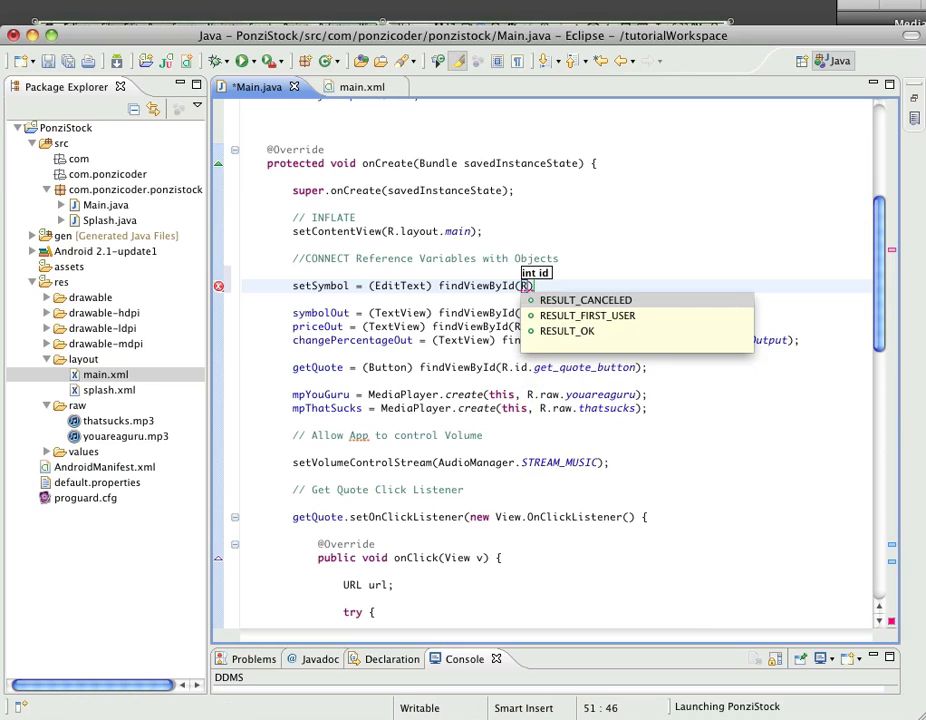
pyautogui.write('.')
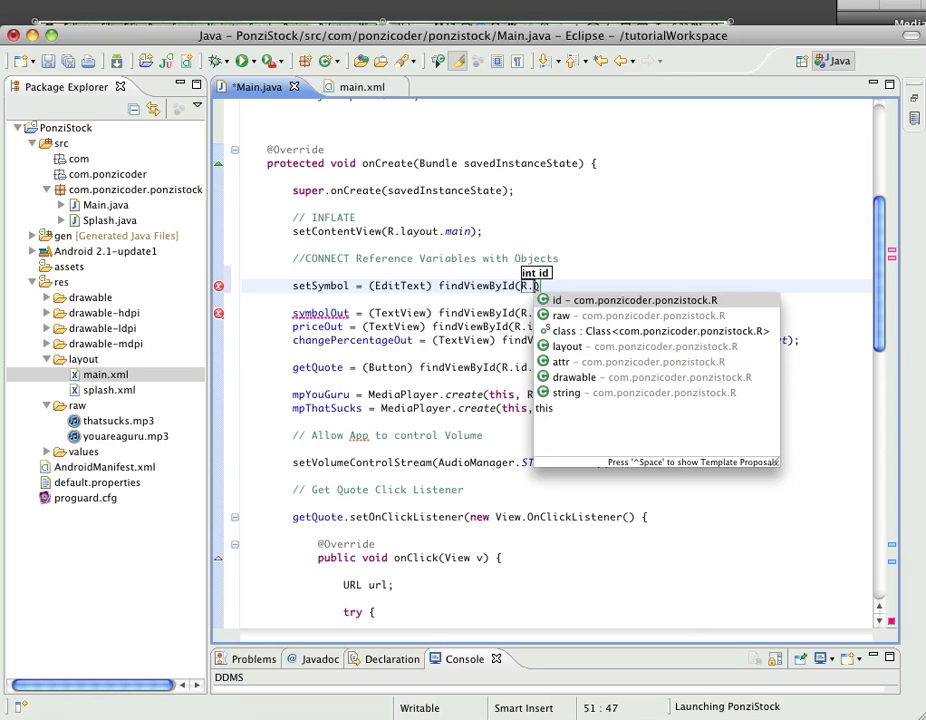
pyautogui.write('id')
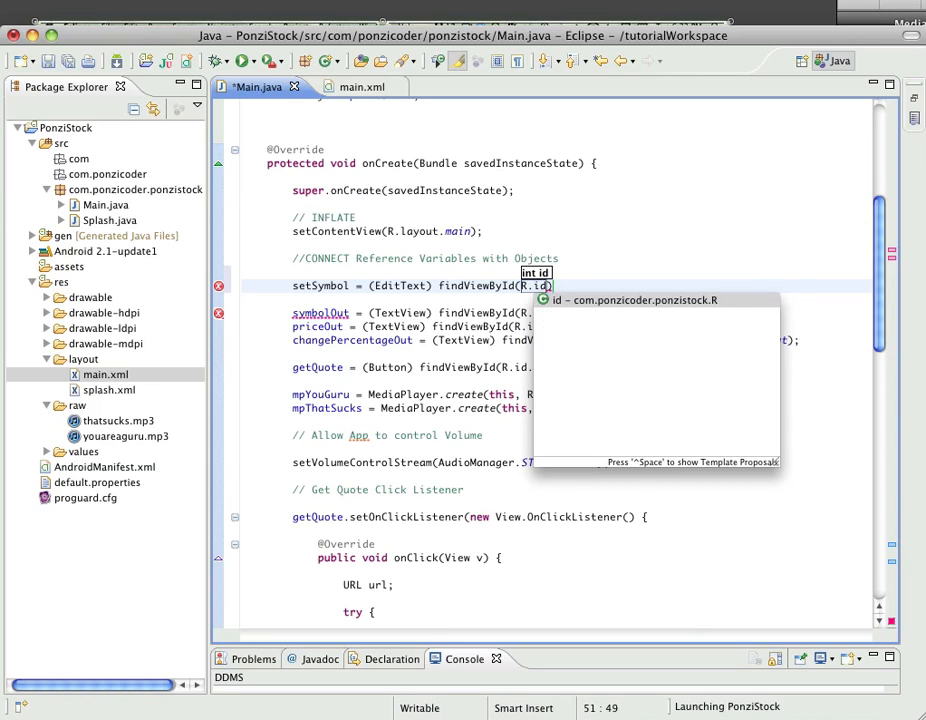
pyautogui.write('.setSymbol')
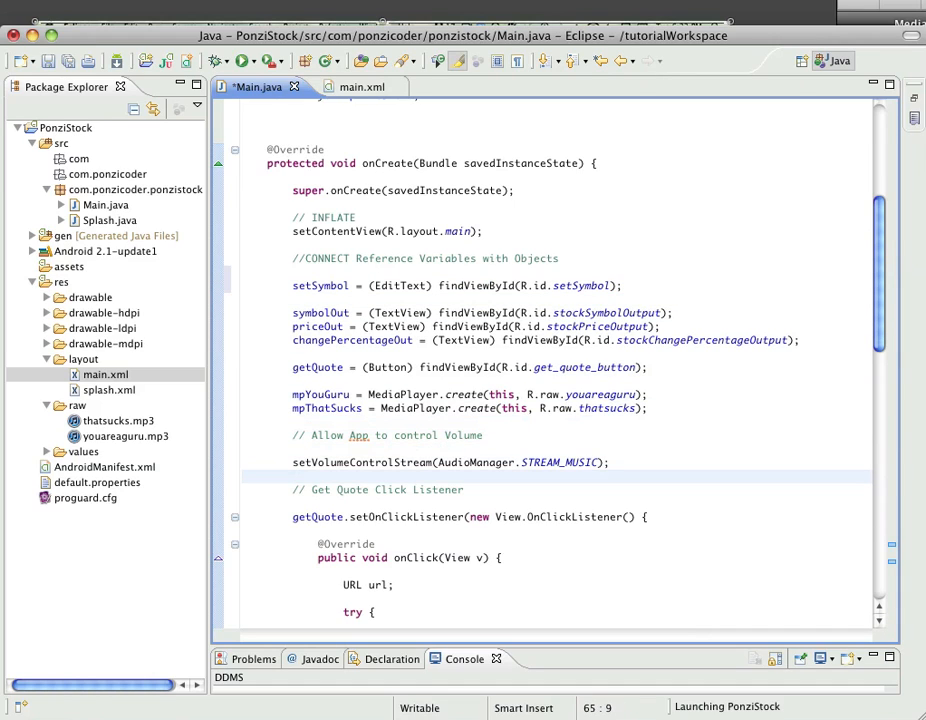
pyautogui.click(294, 476)
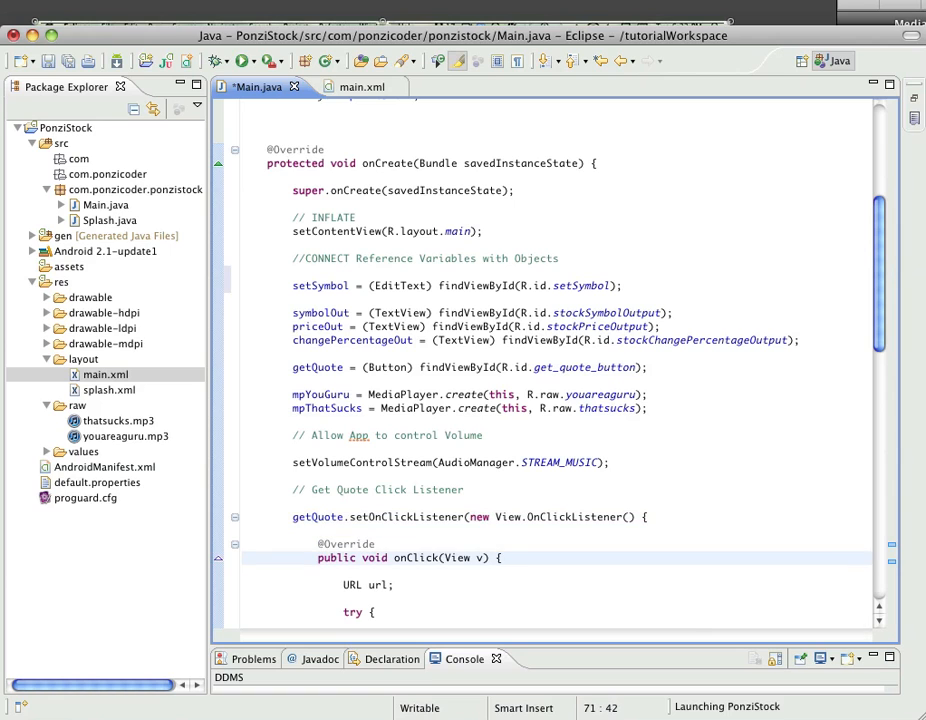
# Step: Scroll down to the Yahoo Finance URL construction in onClick
pyautogui.scroll(-3)
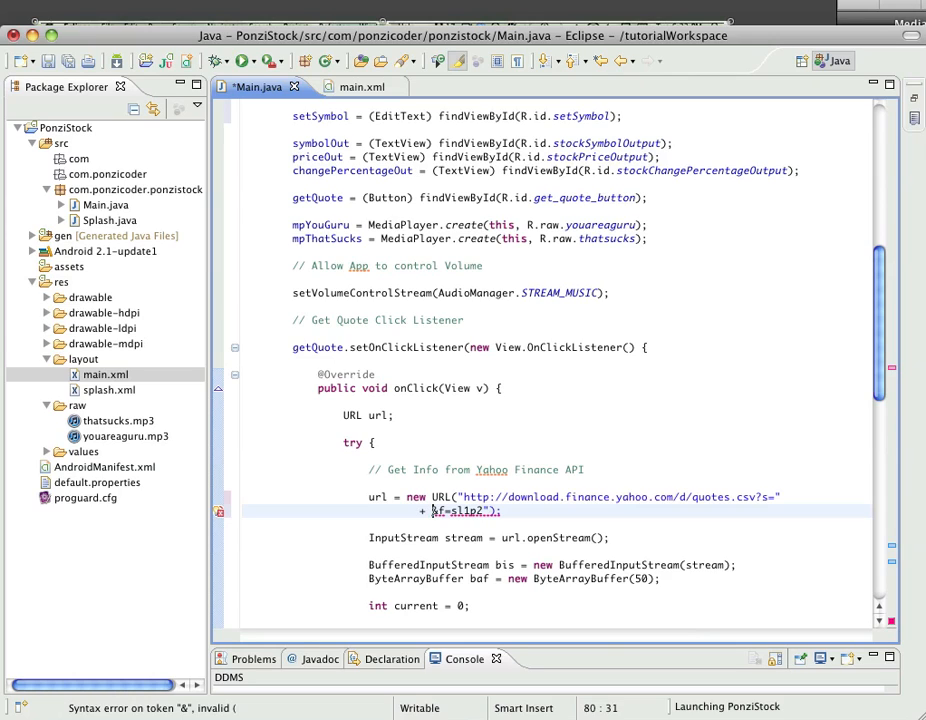
# Step: Insert setSymbol.getText() + ahead of "&f=sl1p2" in the quote URL
pyautogui.write('setSym')
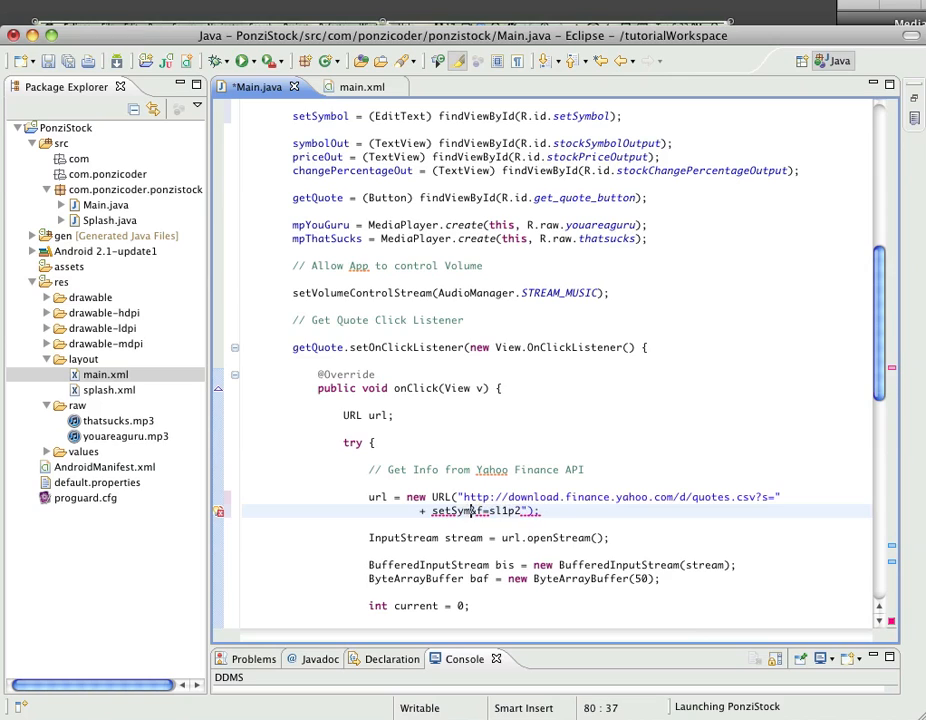
pyautogui.write('.')
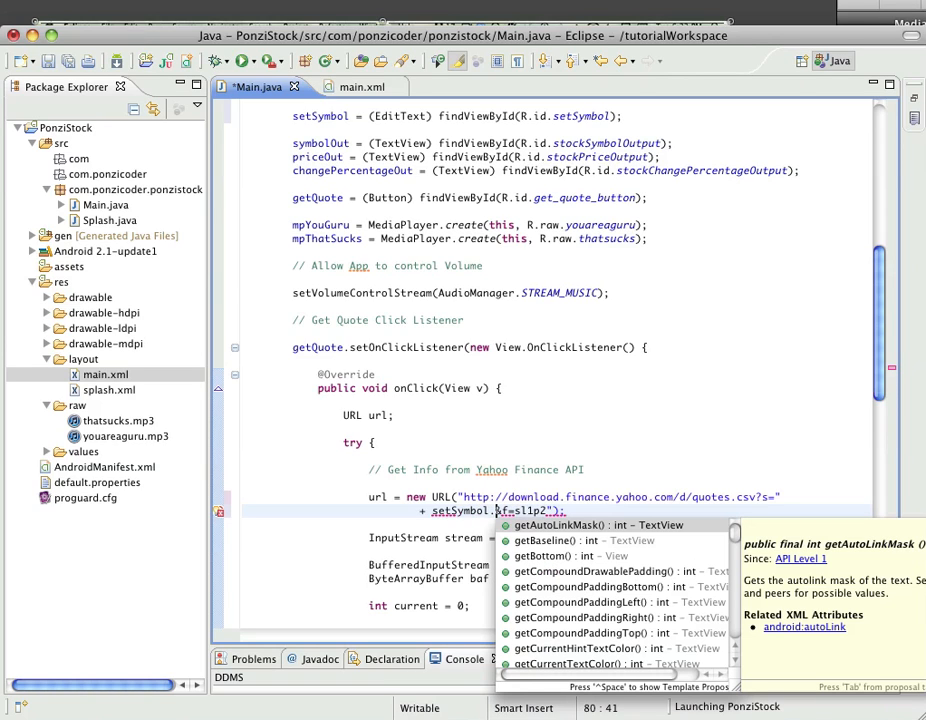
pyautogui.write('get')
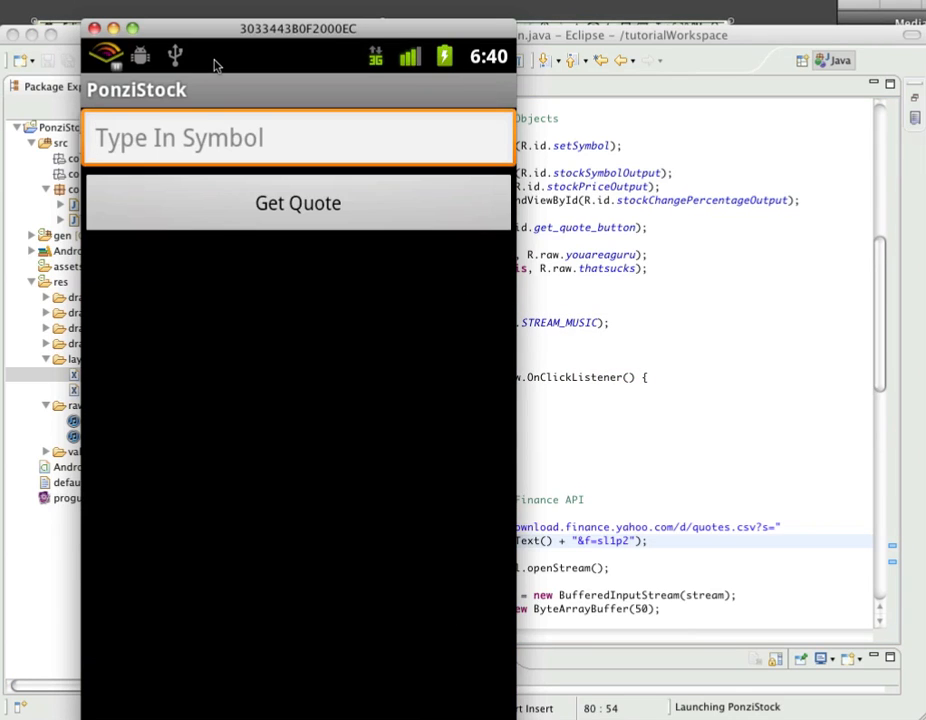
# Step: Focus the Type In Symbol field so the soft keyboard appears
pyautogui.click(298, 138)
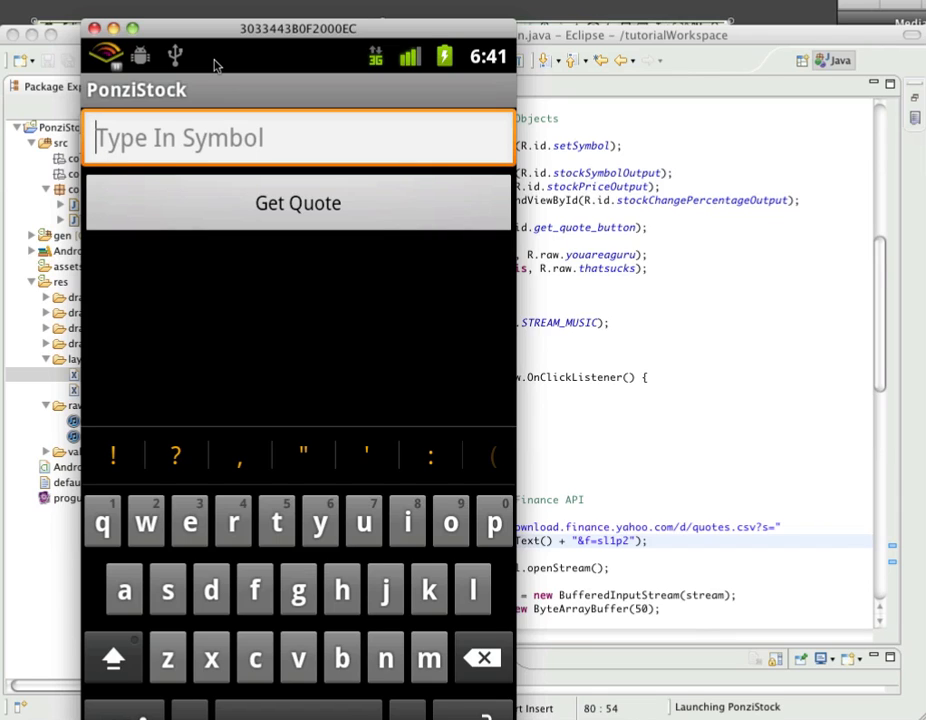
# Step: Enter msft and fetch its quote: MSFT, 25.80, +2.38%
pyautogui.click(428, 657)
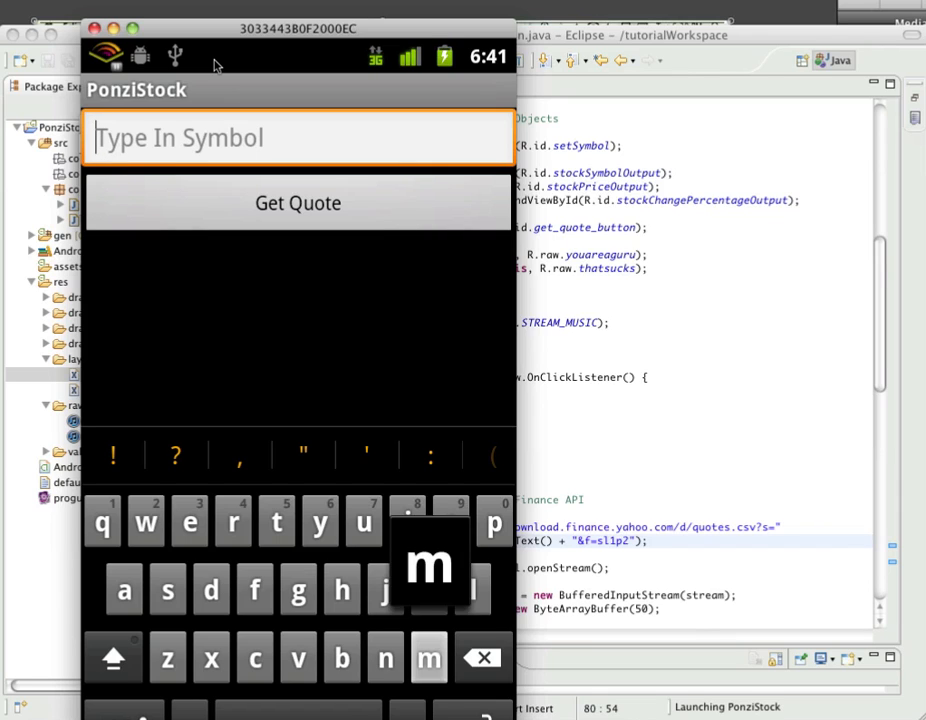
pyautogui.write('s')
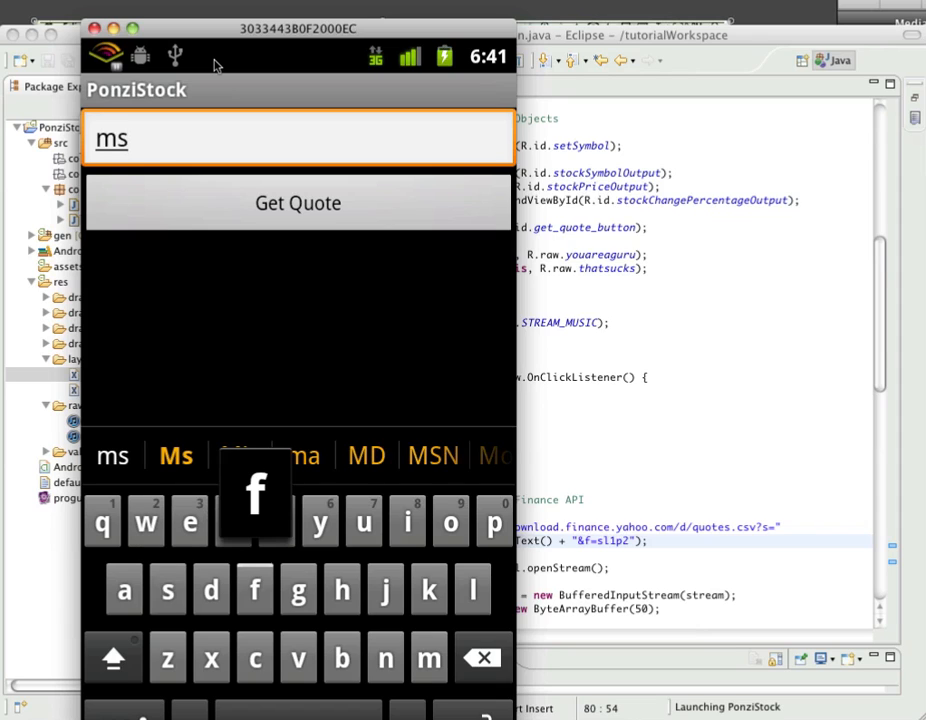
pyautogui.write('ft')
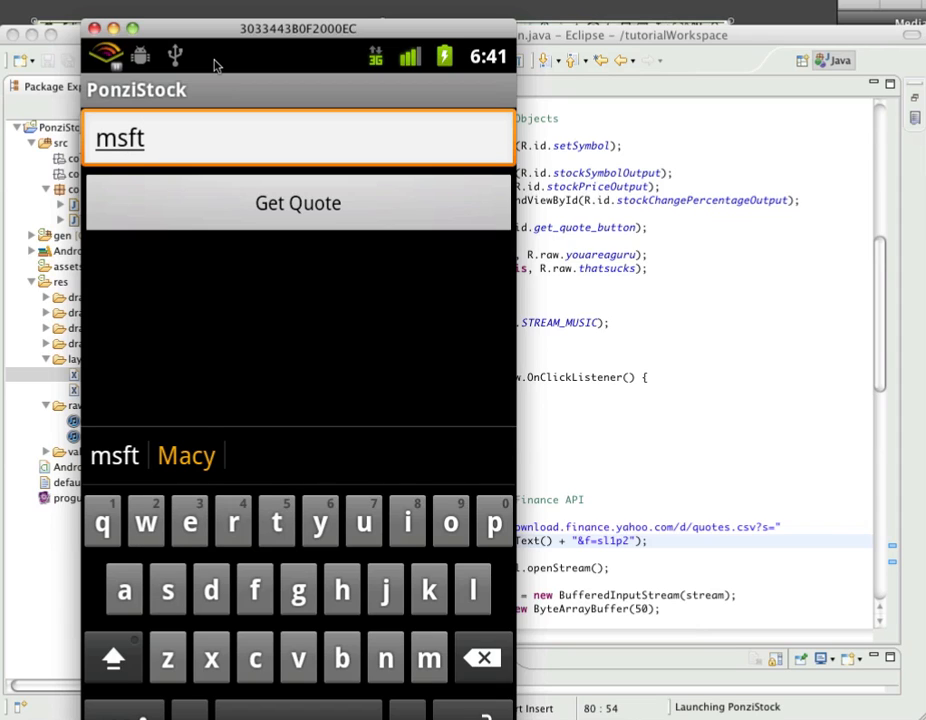
pyautogui.click(297, 203)
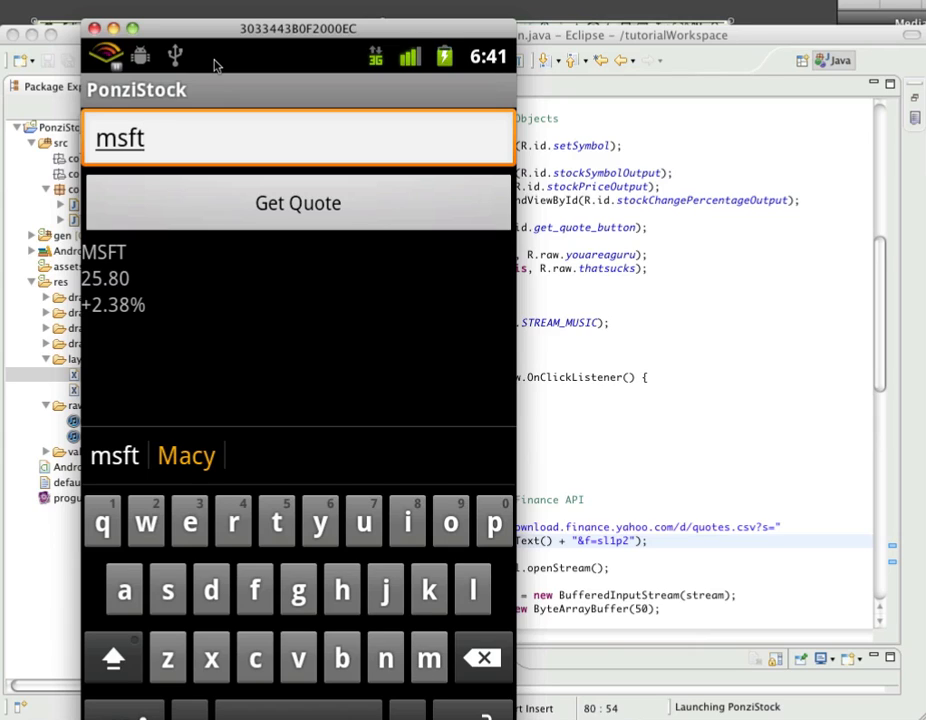
pyautogui.click(254, 588)
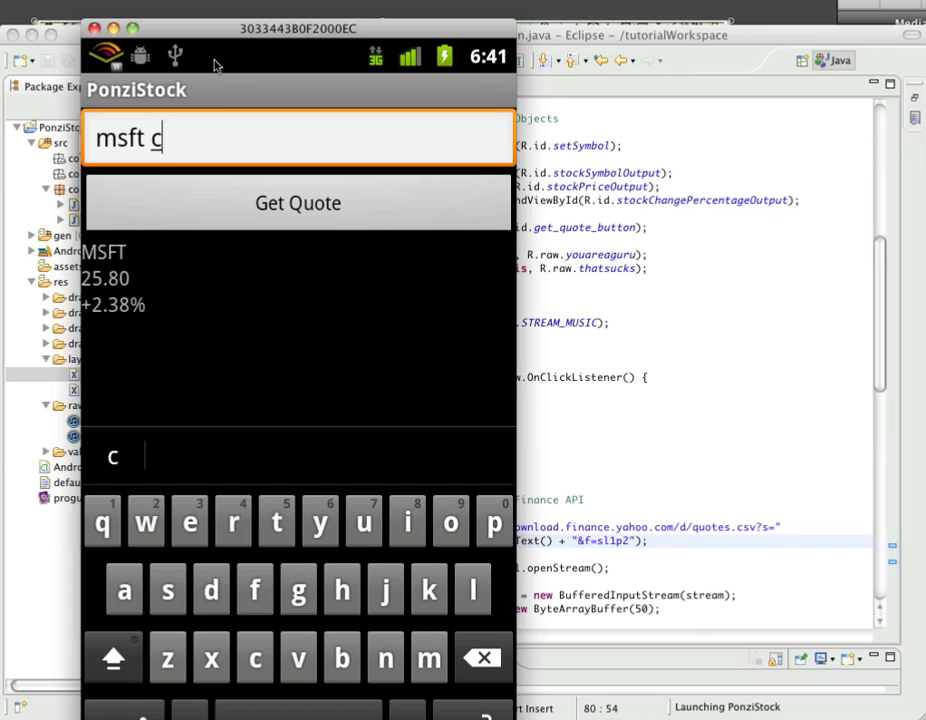
# Step: Clear the typed symbol and tap the empty Type In Symbol field, keeping MSFT quote shown
pyautogui.click(483, 657)
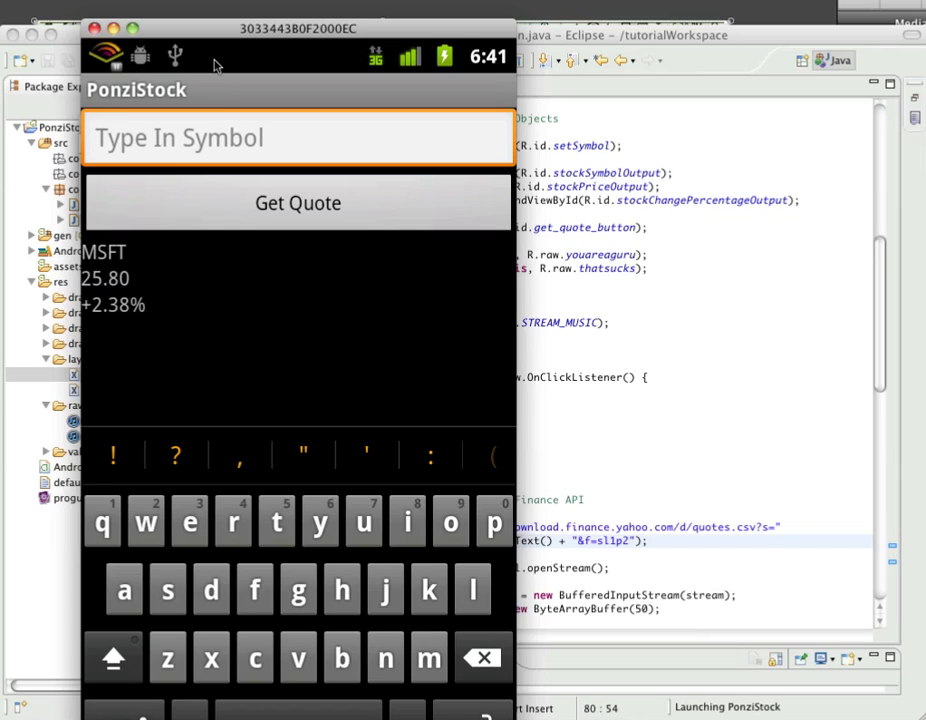
pyautogui.click(297, 137)
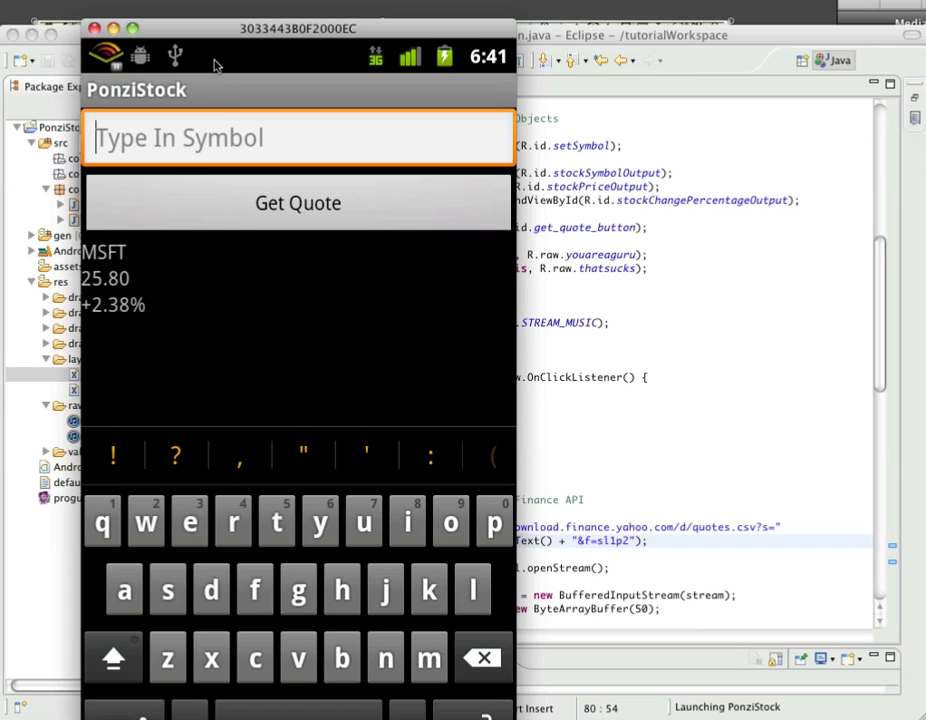